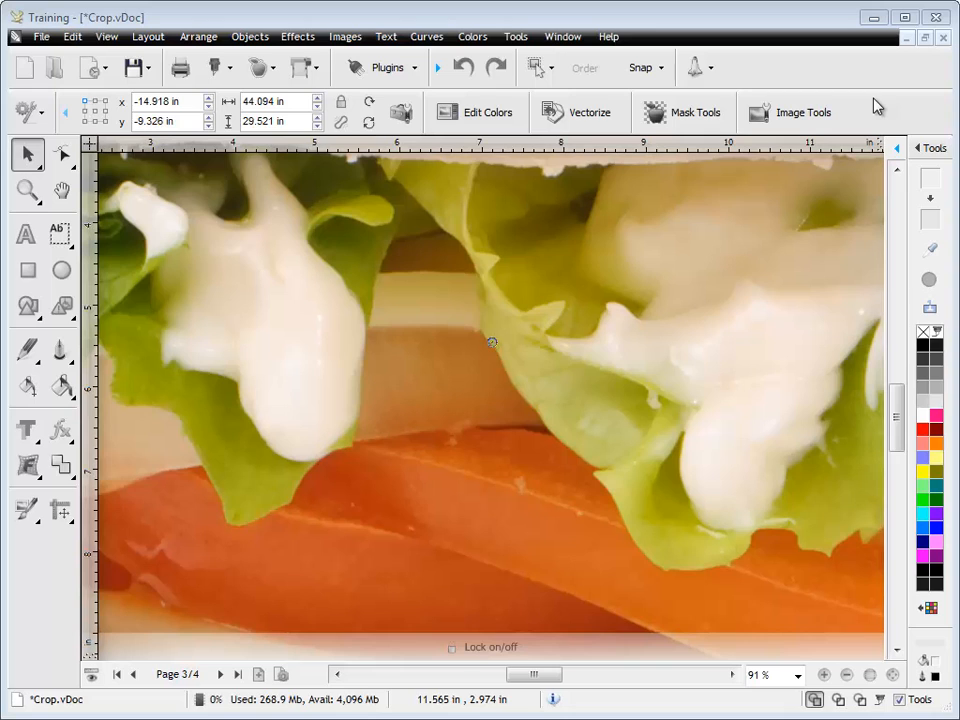
mouse_move(230, 290)
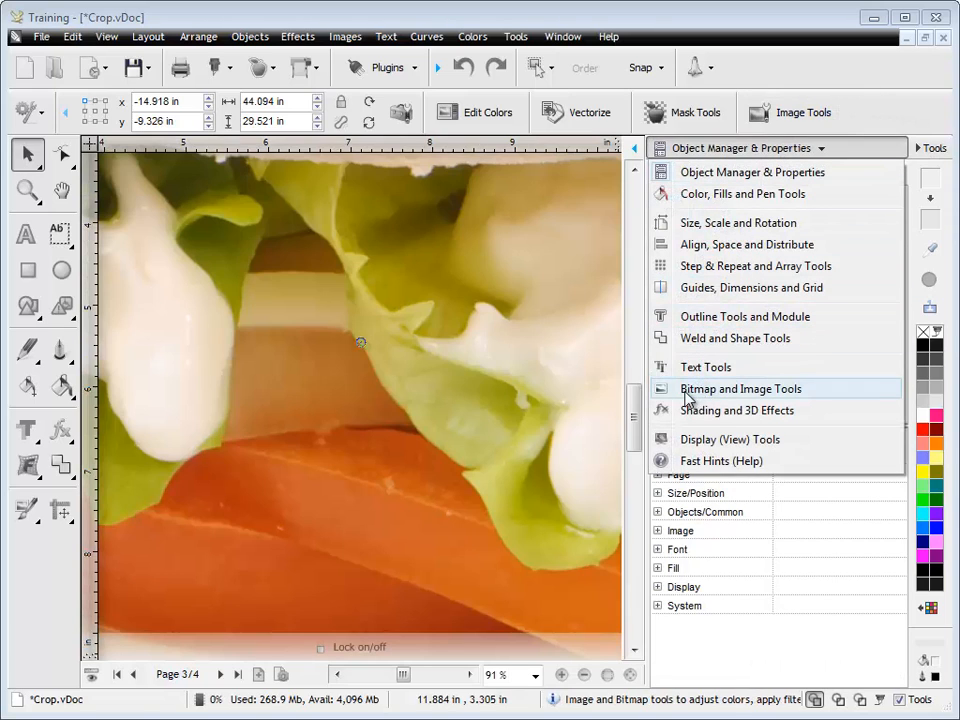
Show the burger picture's image data: 4233 x 2834 px, 96 dpi, 34.3 Mb.
left_click(740, 388)
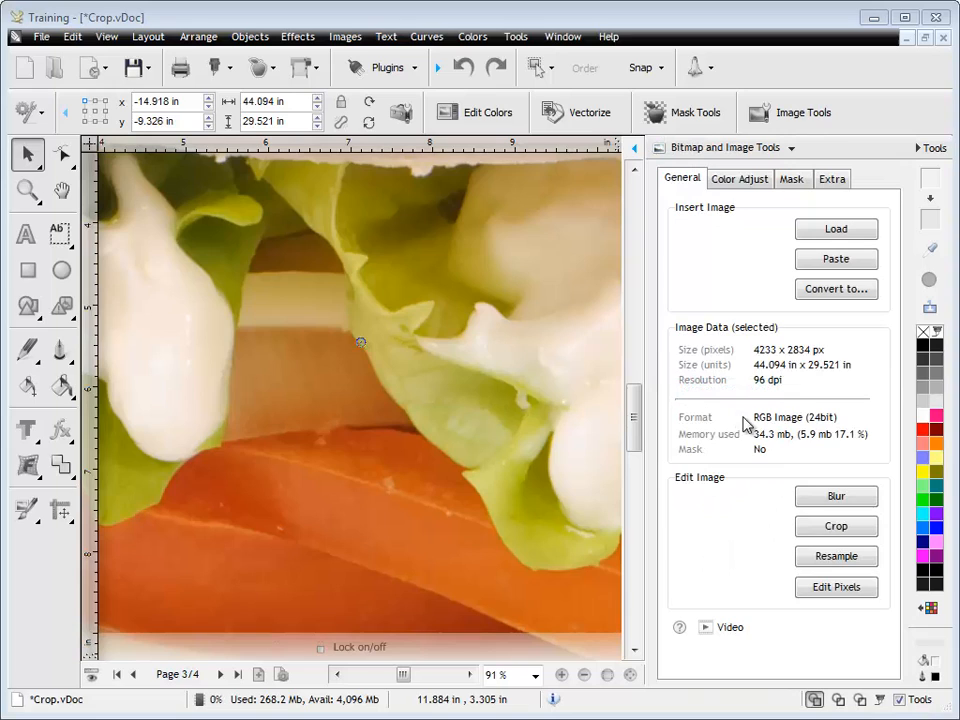
mouse_move(778, 360)
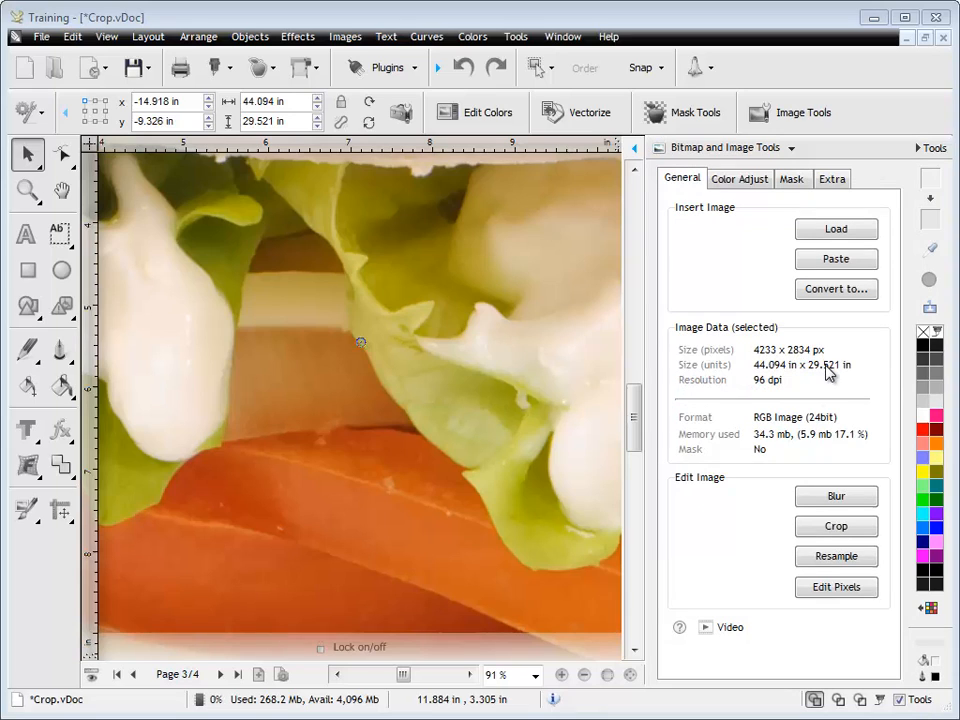
mouse_move(750, 450)
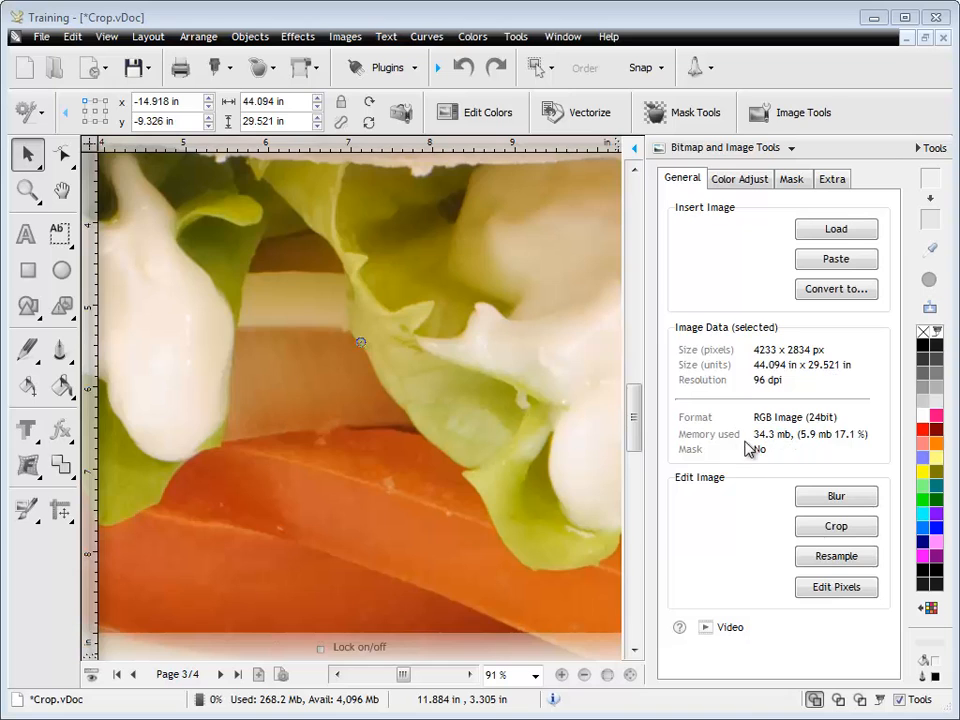
mouse_move(744, 450)
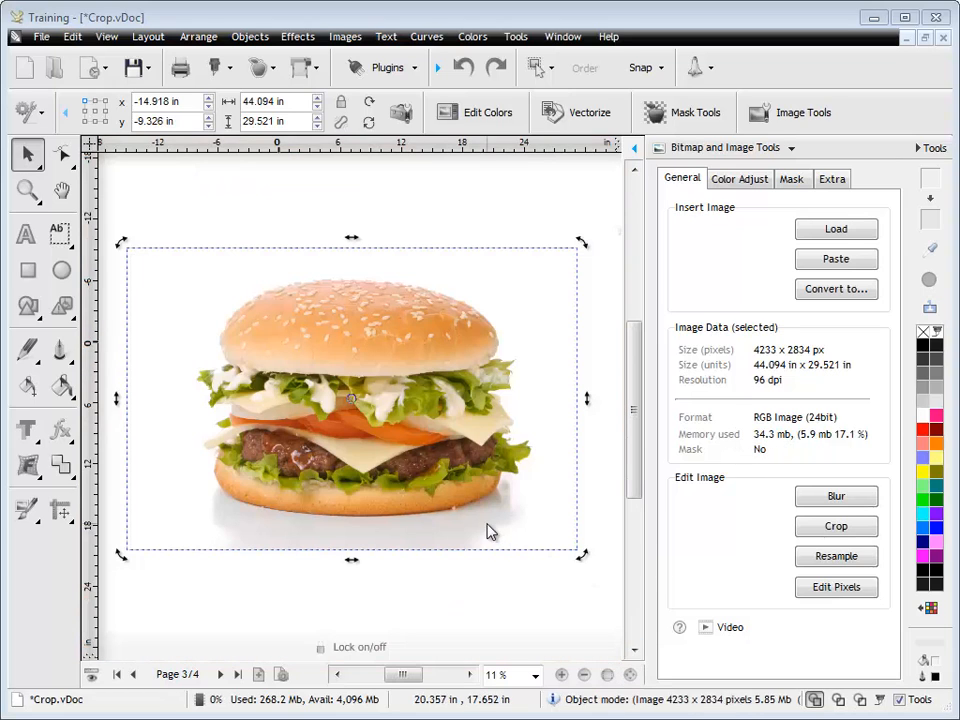
mouse_move(444, 490)
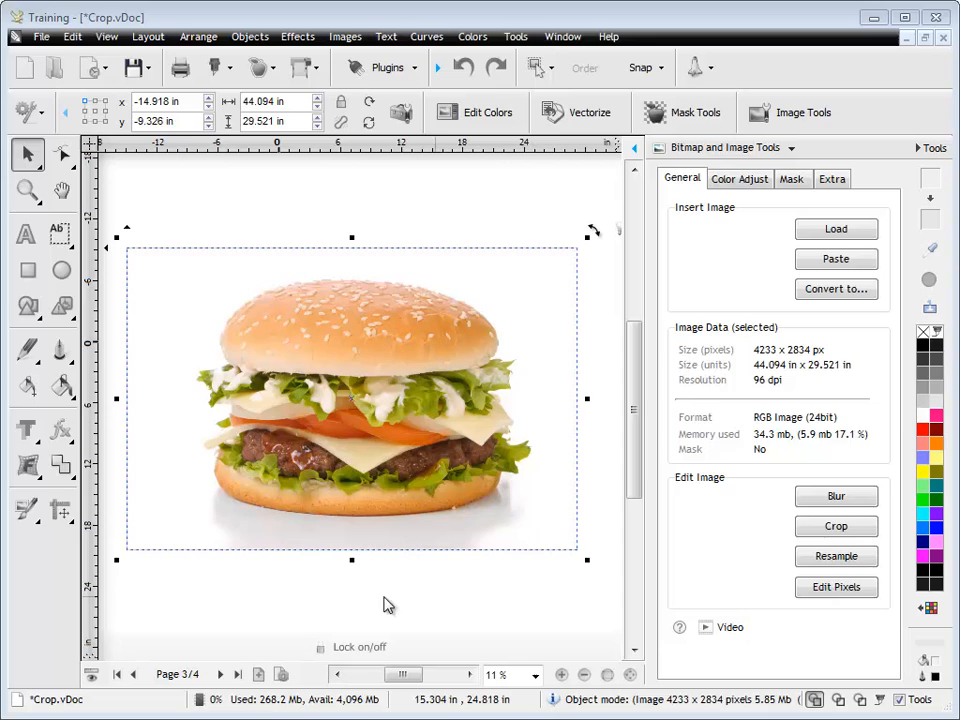
mouse_move(316, 710)
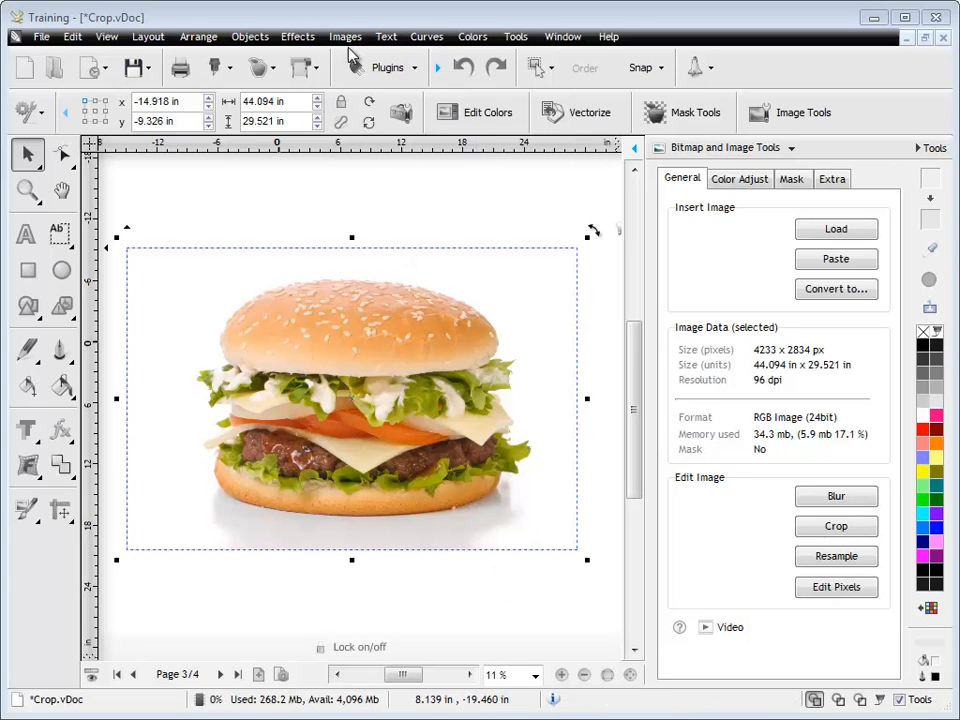
Resample the burger via Images > Resample at 50% to 2116 x 1417 px, Mitchell filter.
left_click(344, 36)
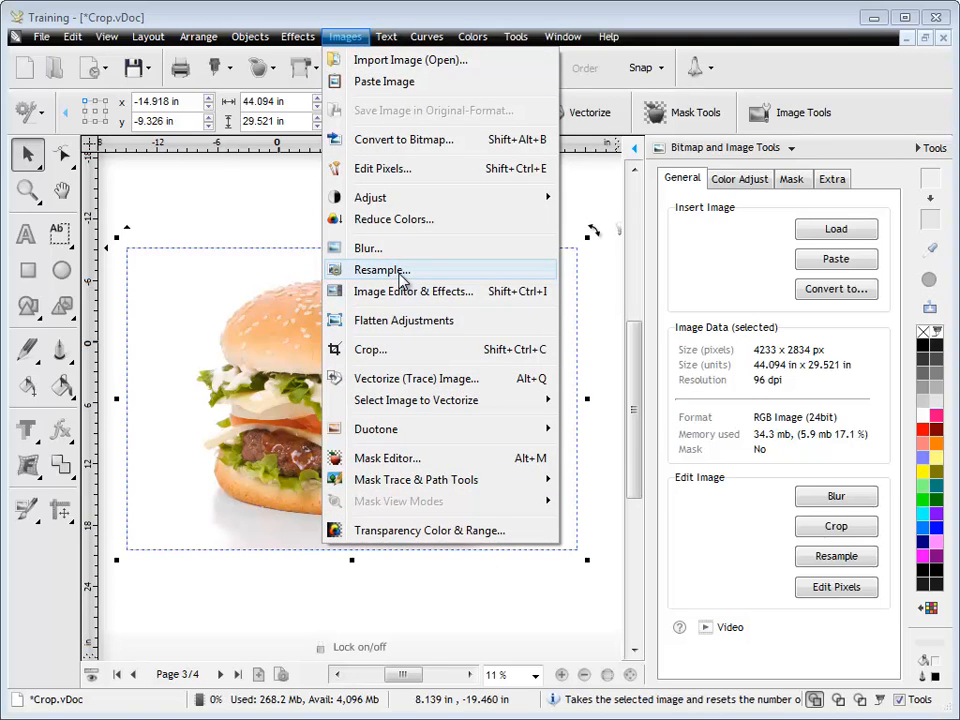
left_click(380, 270)
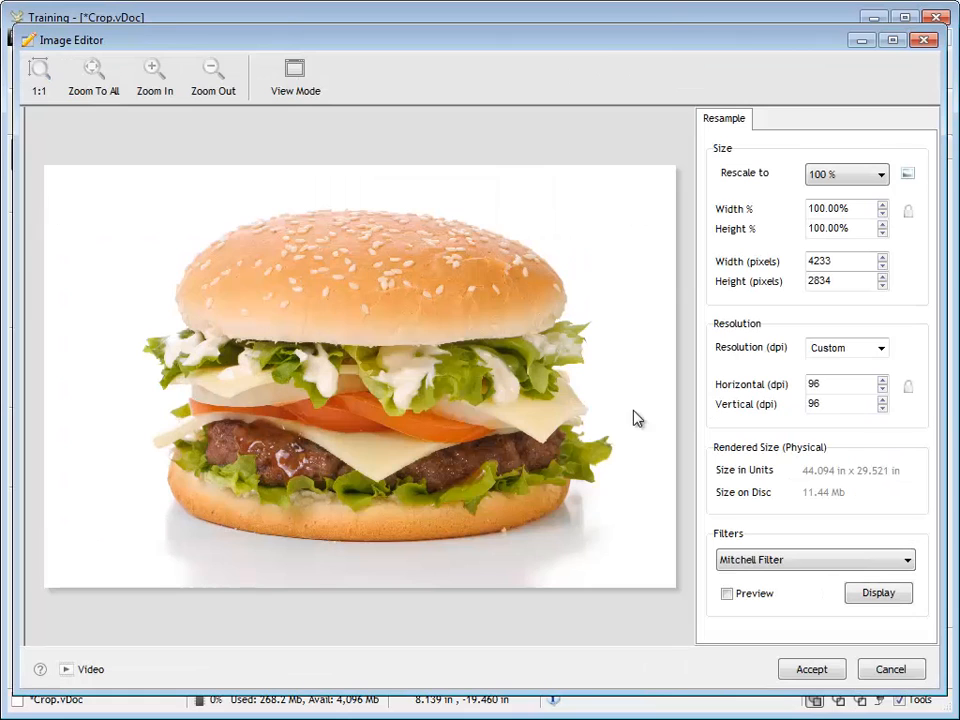
mouse_move(932, 260)
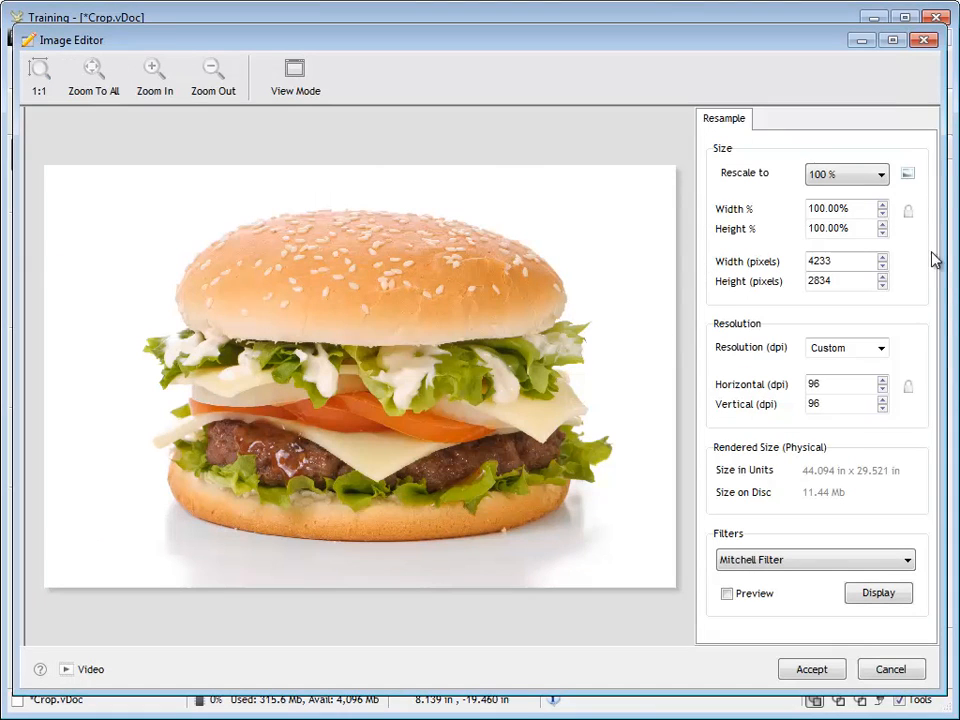
mouse_move(812, 442)
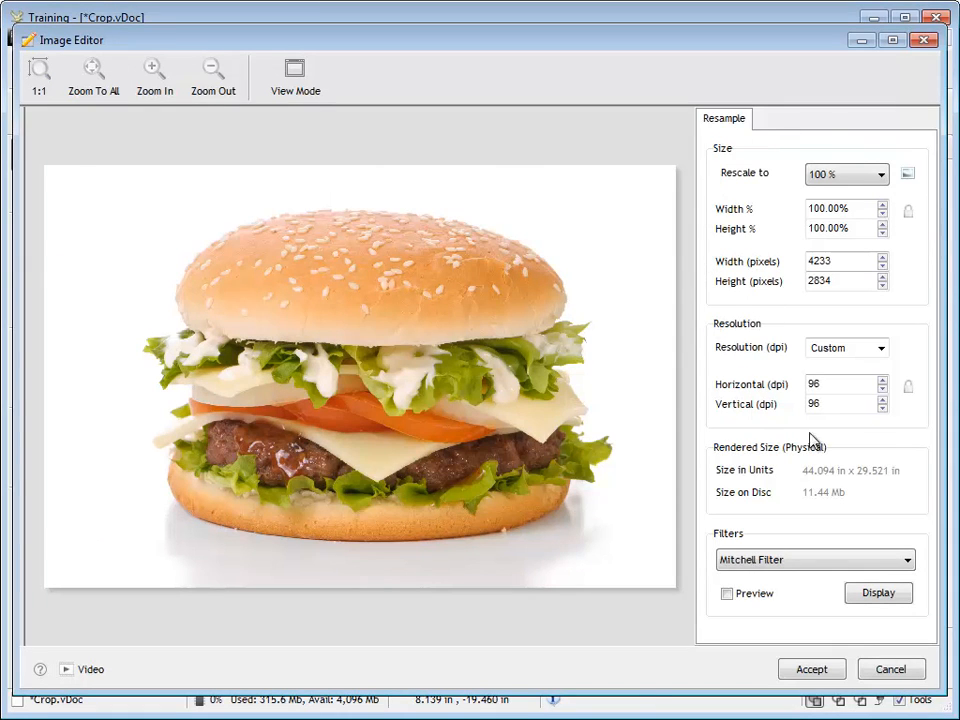
mouse_move(790, 516)
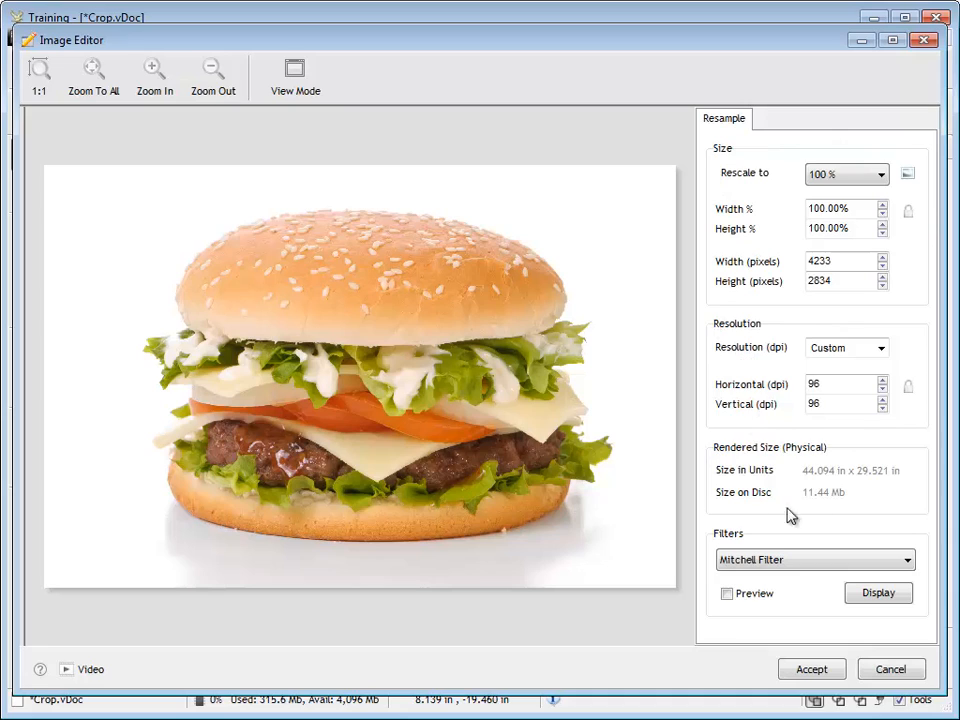
mouse_move(714, 352)
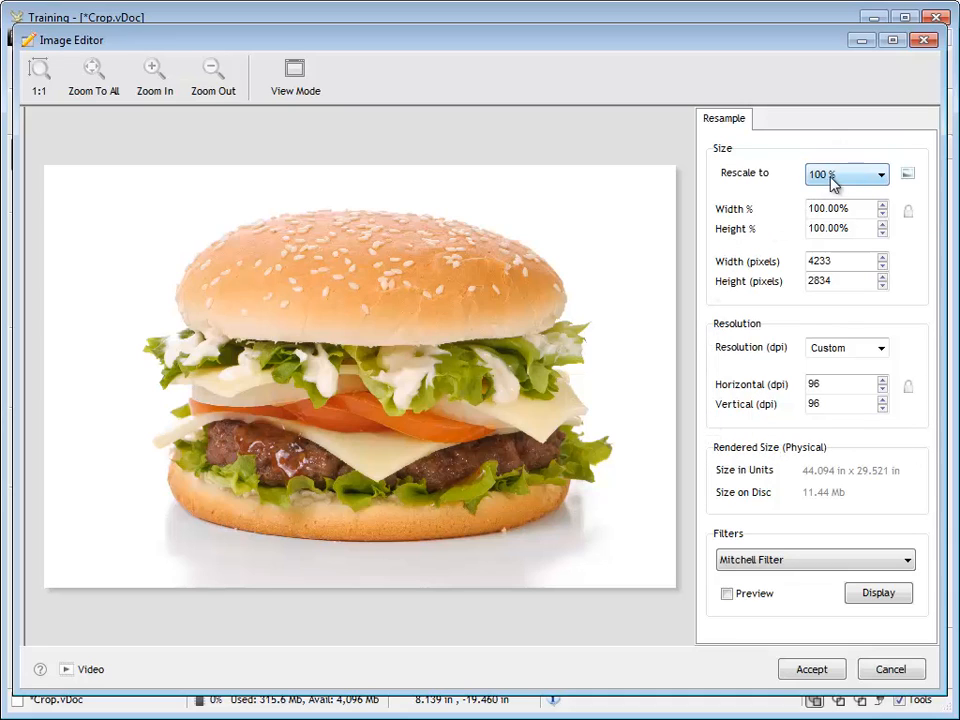
left_click(880, 174)
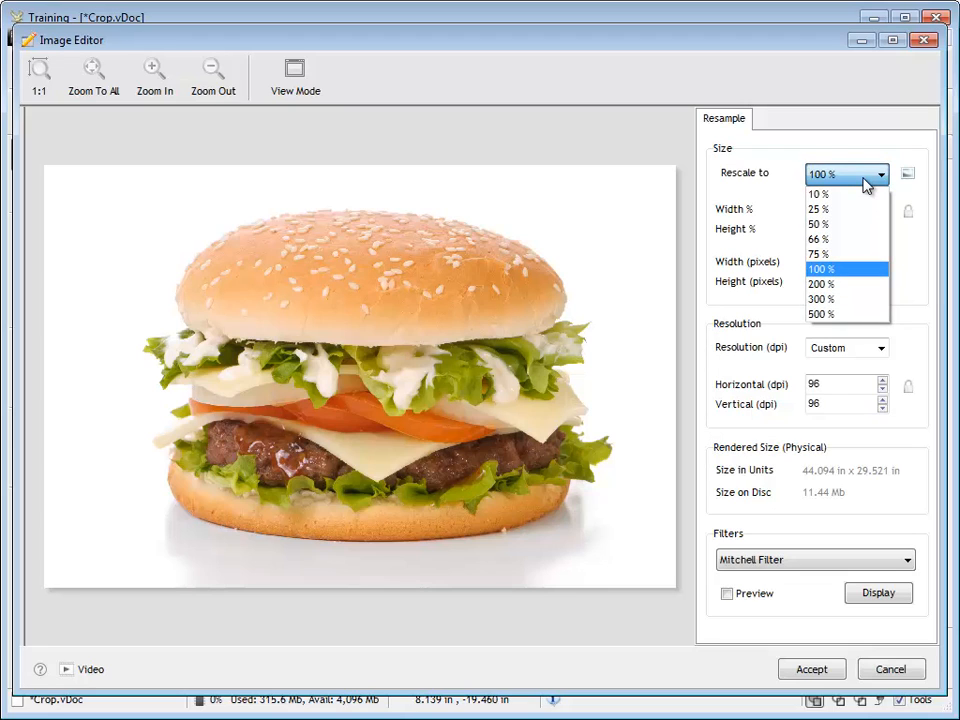
left_click(820, 268)
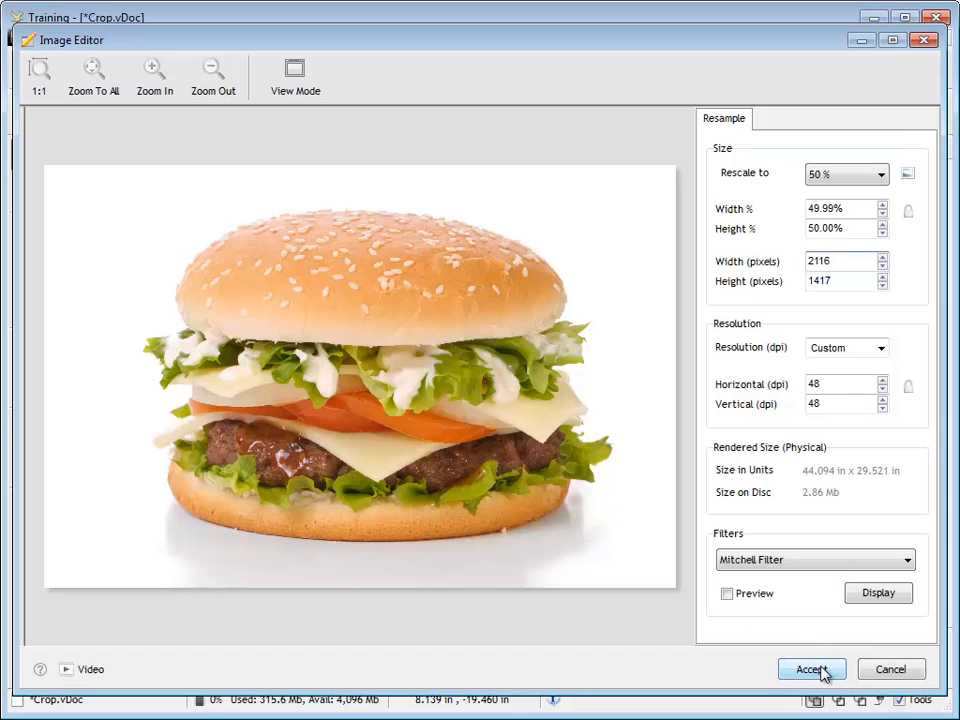
left_click(812, 668)
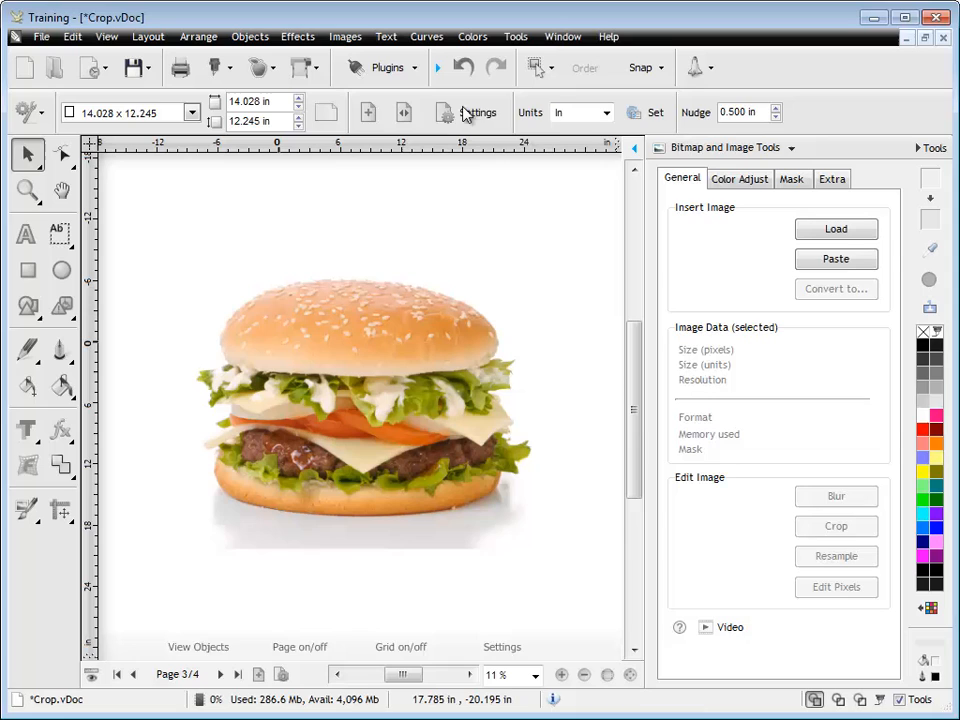
Select the burger to read its new data: 2116 x 1417 px, 48 dpi, 8.6 Mb.
left_click(350, 400)
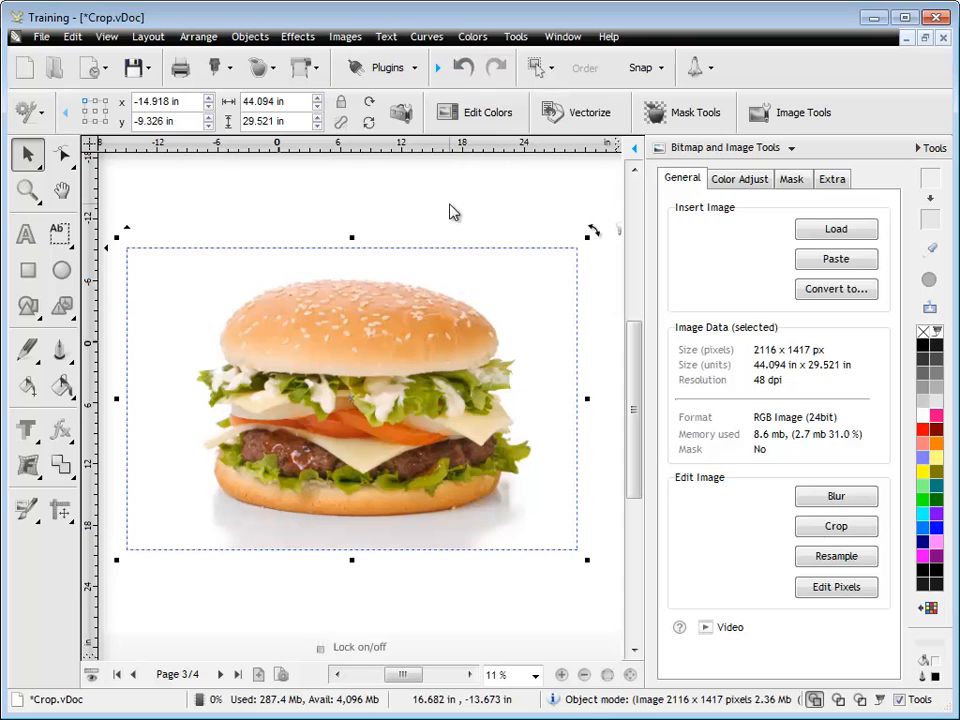
mouse_move(762, 410)
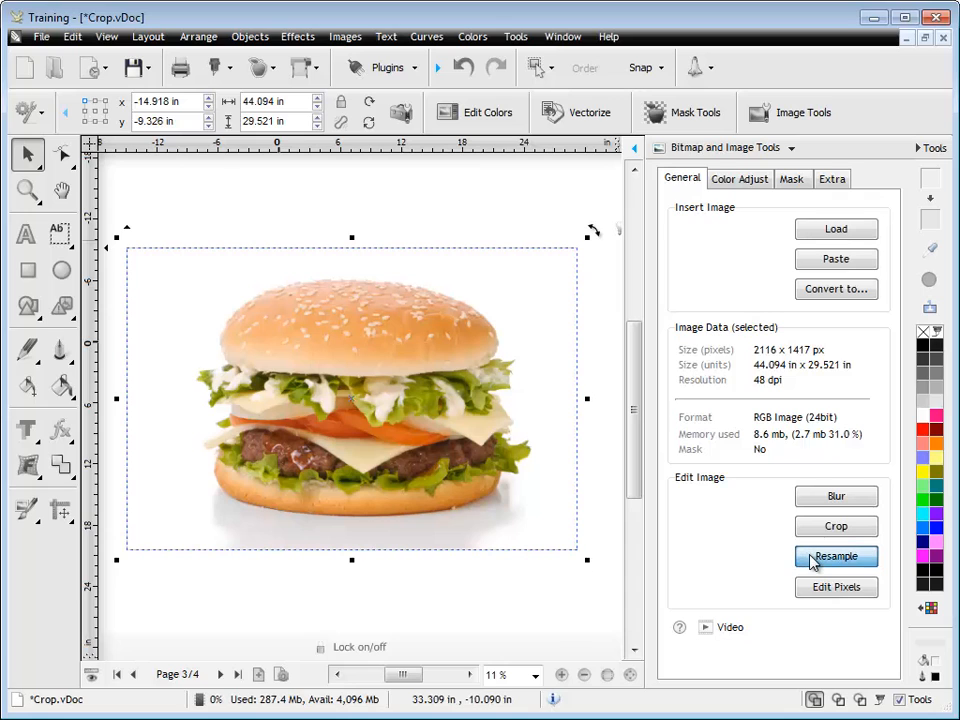
Resample the burger again at 50% to 1058 x 708 px with the Mitchell filter.
left_click(836, 556)
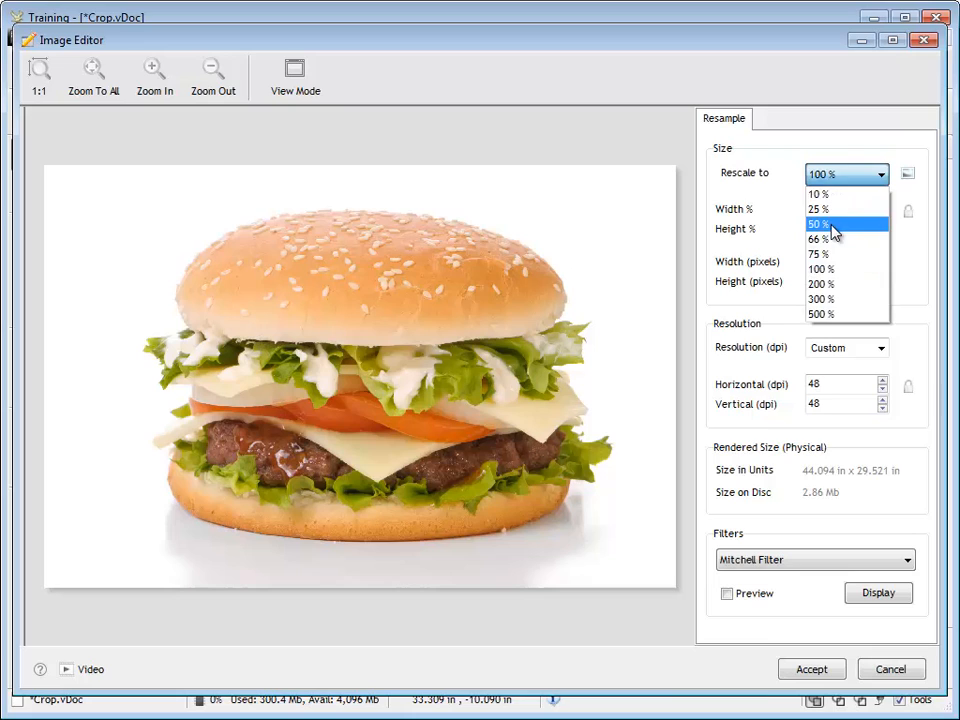
left_click(820, 224)
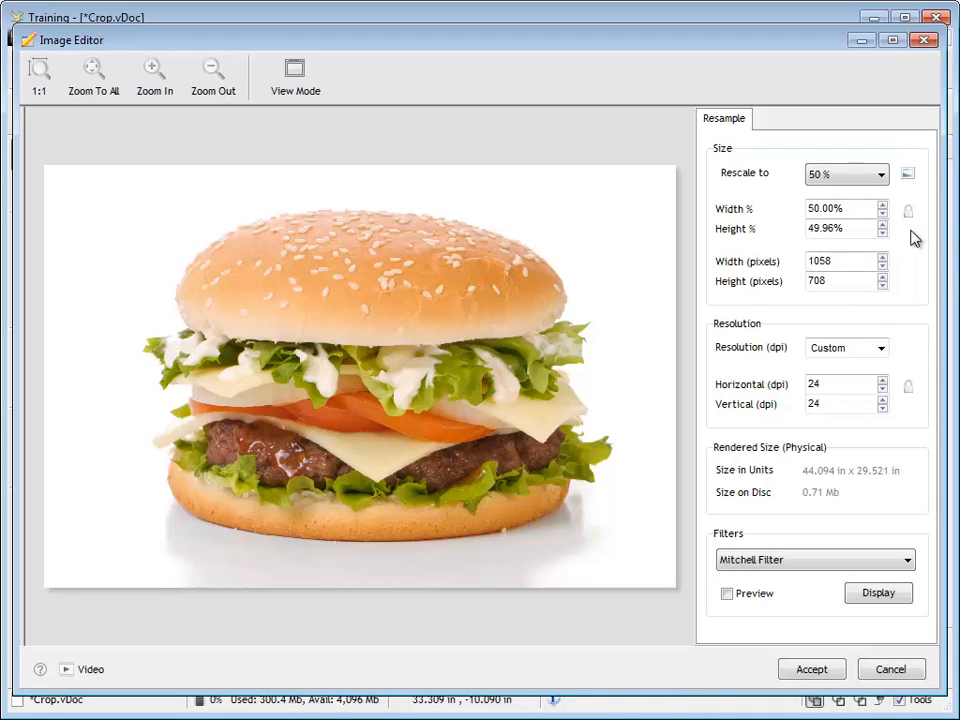
mouse_move(912, 276)
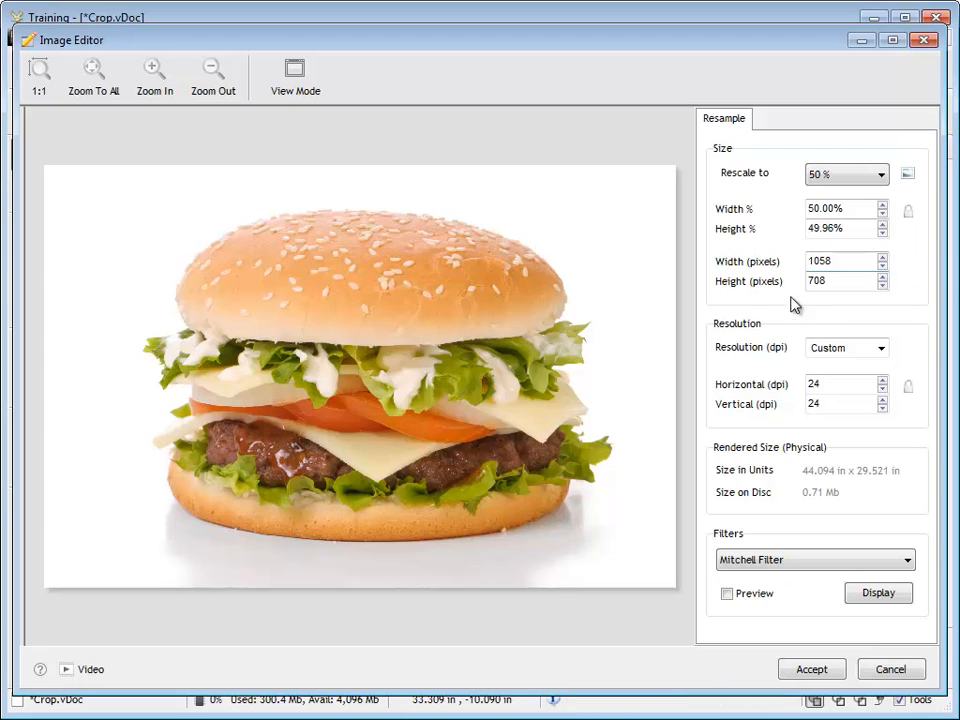
mouse_move(790, 404)
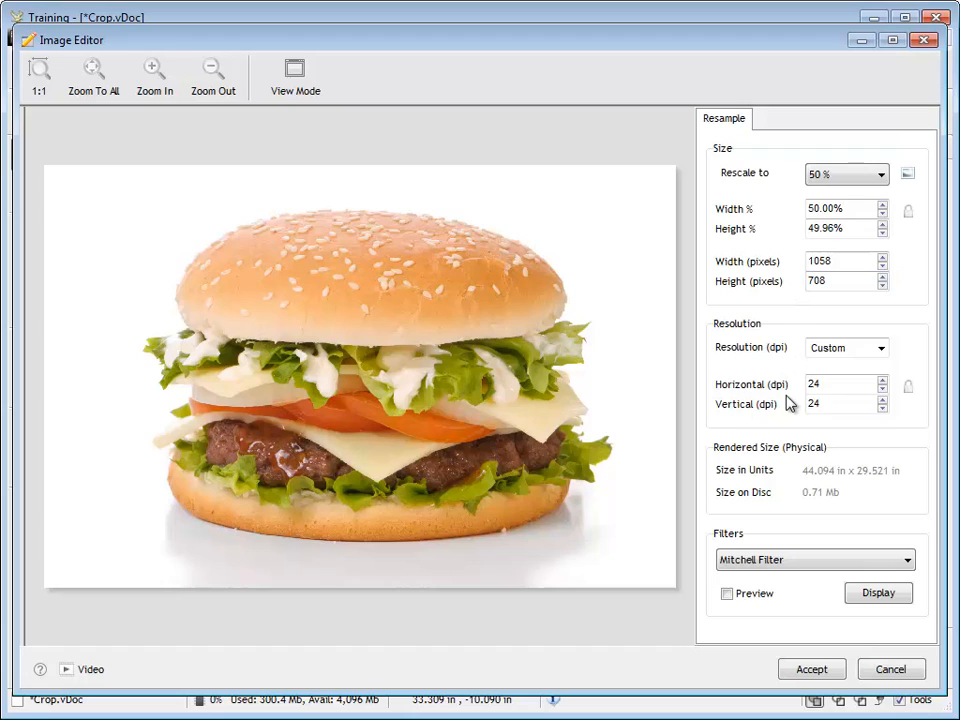
mouse_move(756, 490)
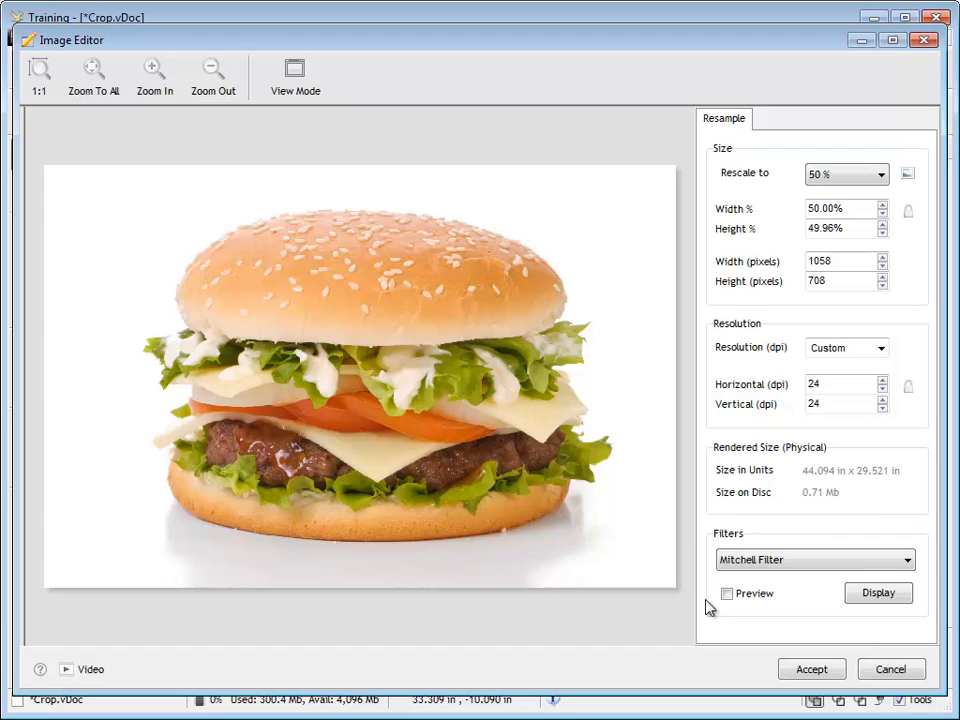
mouse_move(712, 536)
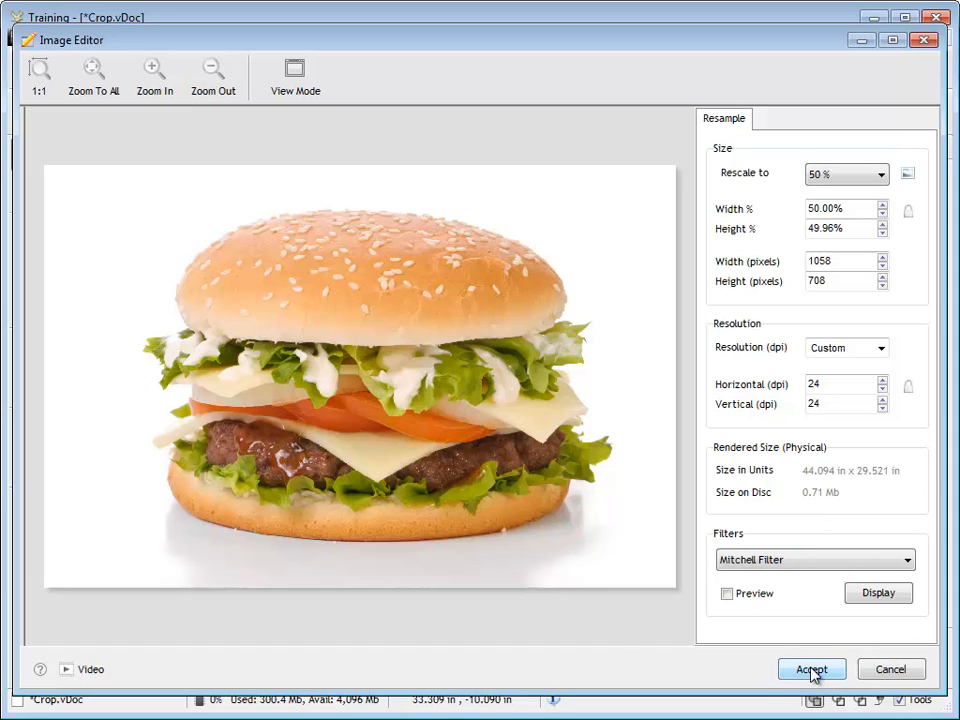
left_click(812, 668)
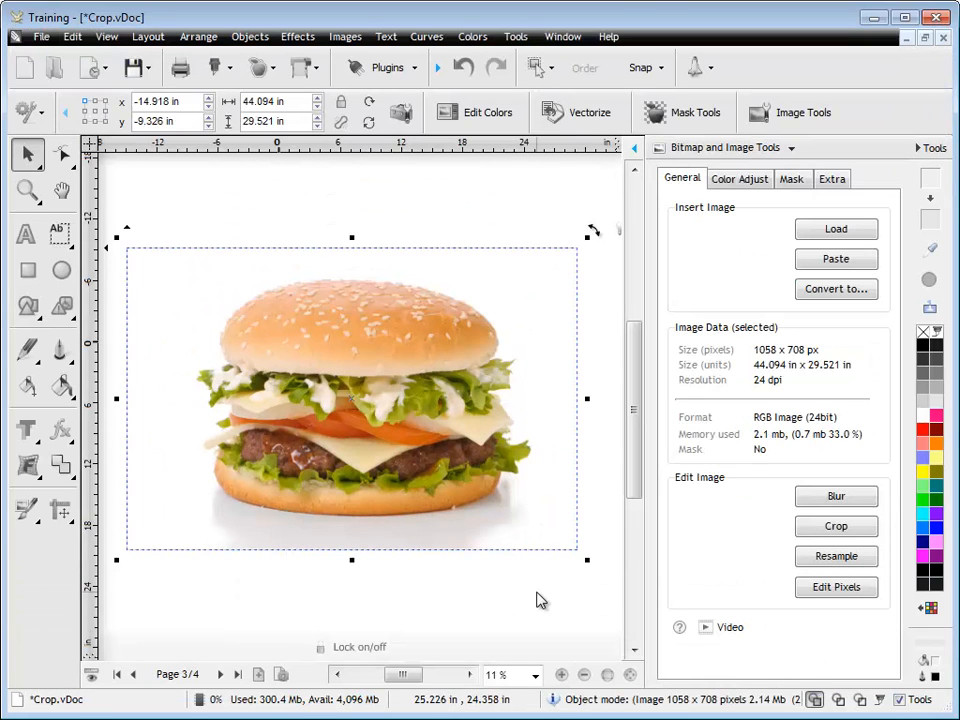
mouse_move(784, 400)
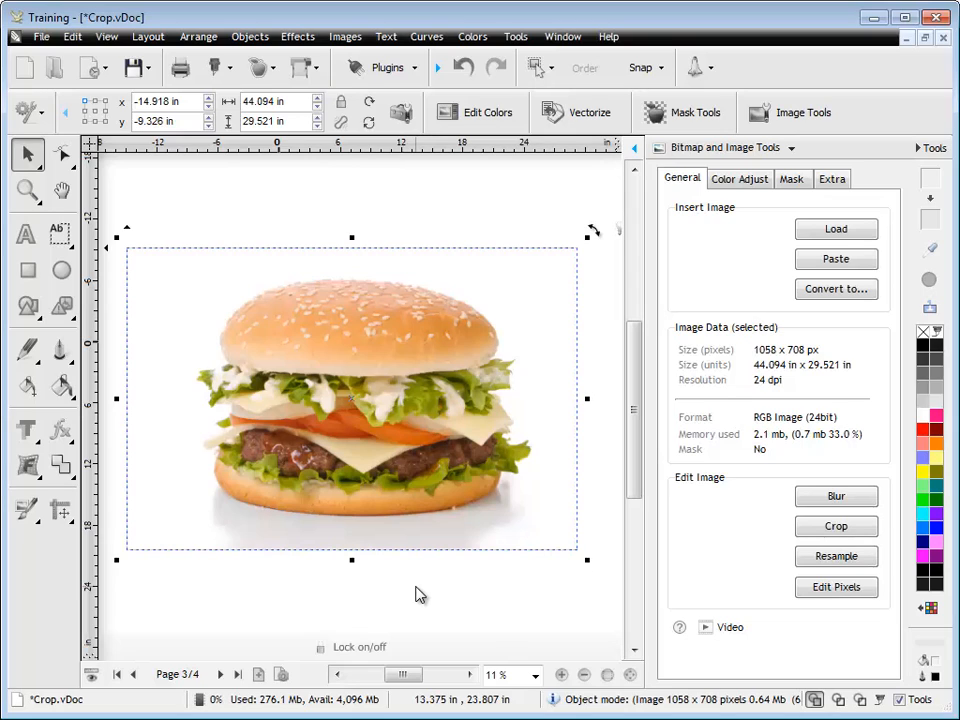
mouse_move(272, 648)
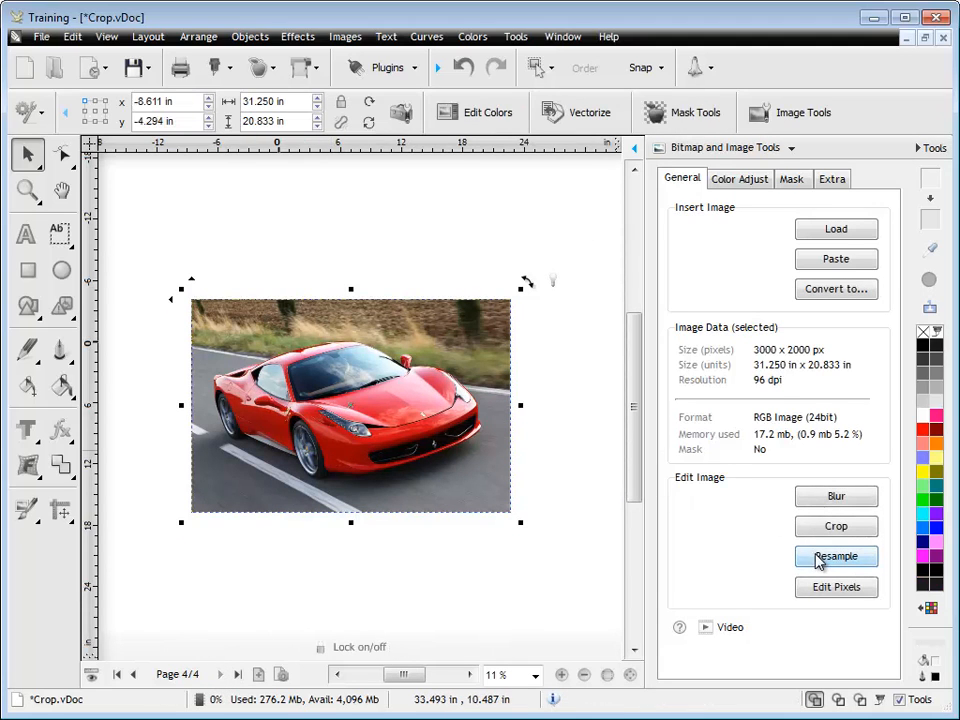
Bring up the resample settings for the 3000 x 2000 px red car photo.
left_click(836, 556)
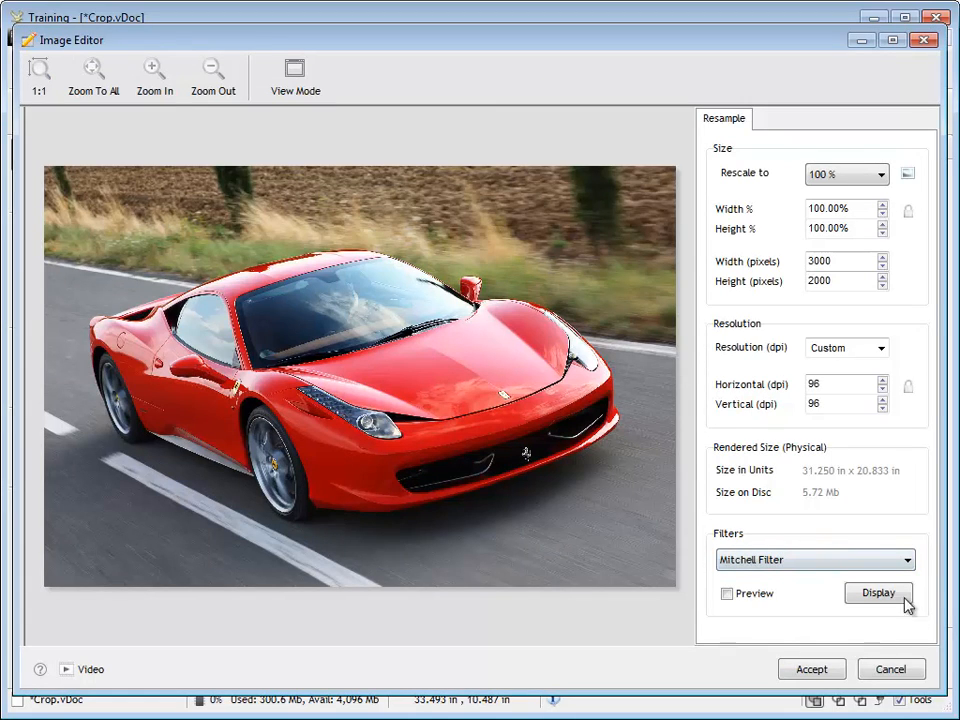
mouse_move(248, 340)
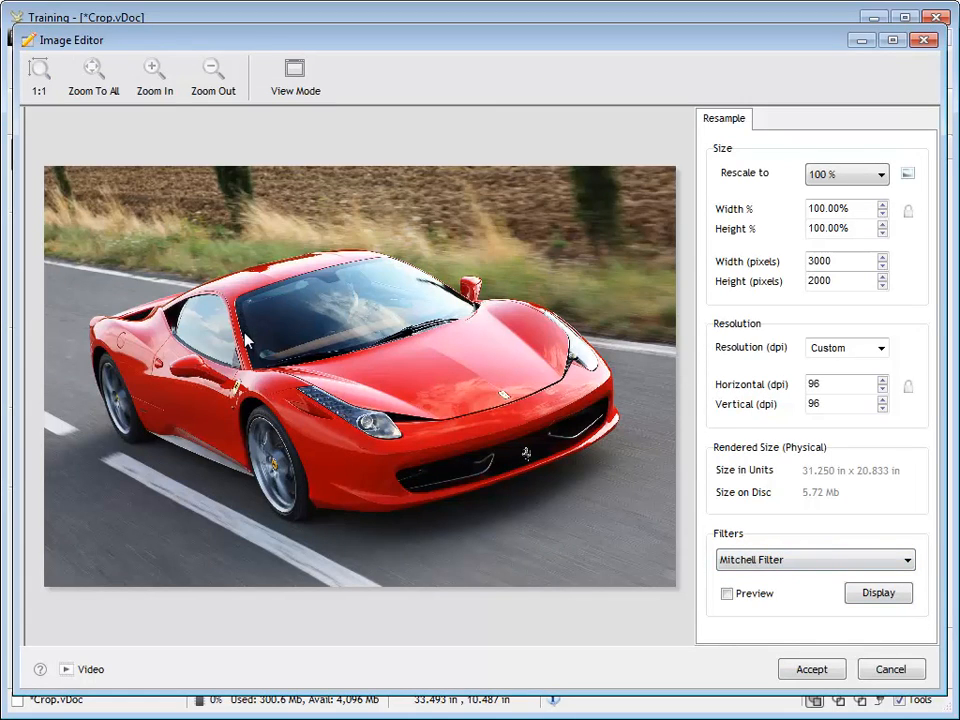
Compare Nearest Neighbor, Mitchell, Bilinear and Draft filters on the car at 25%.
left_click(814, 560)
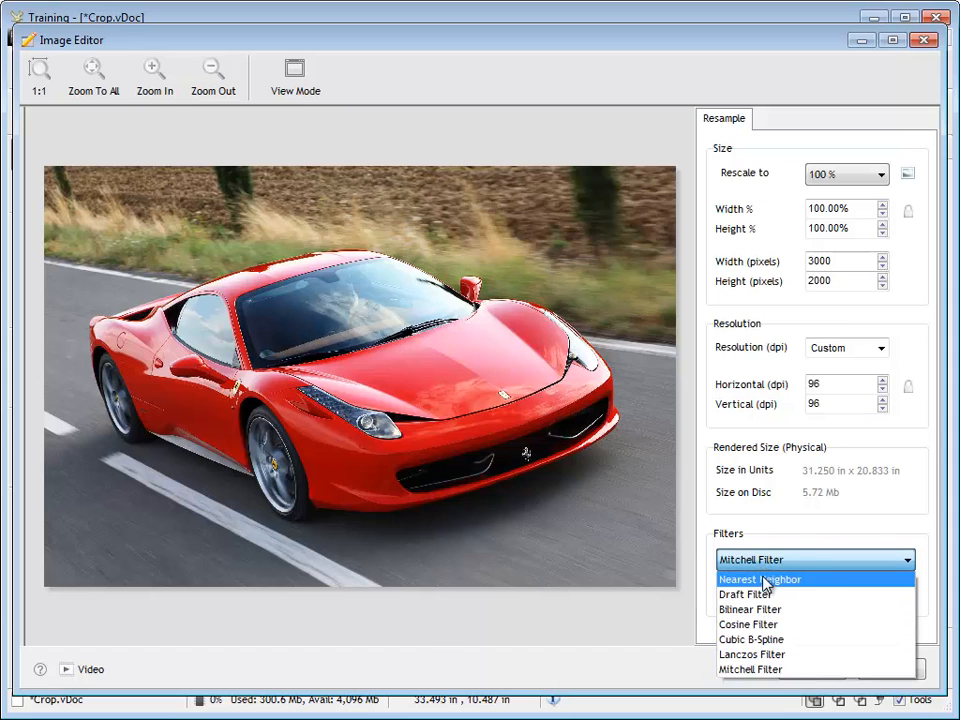
left_click(760, 580)
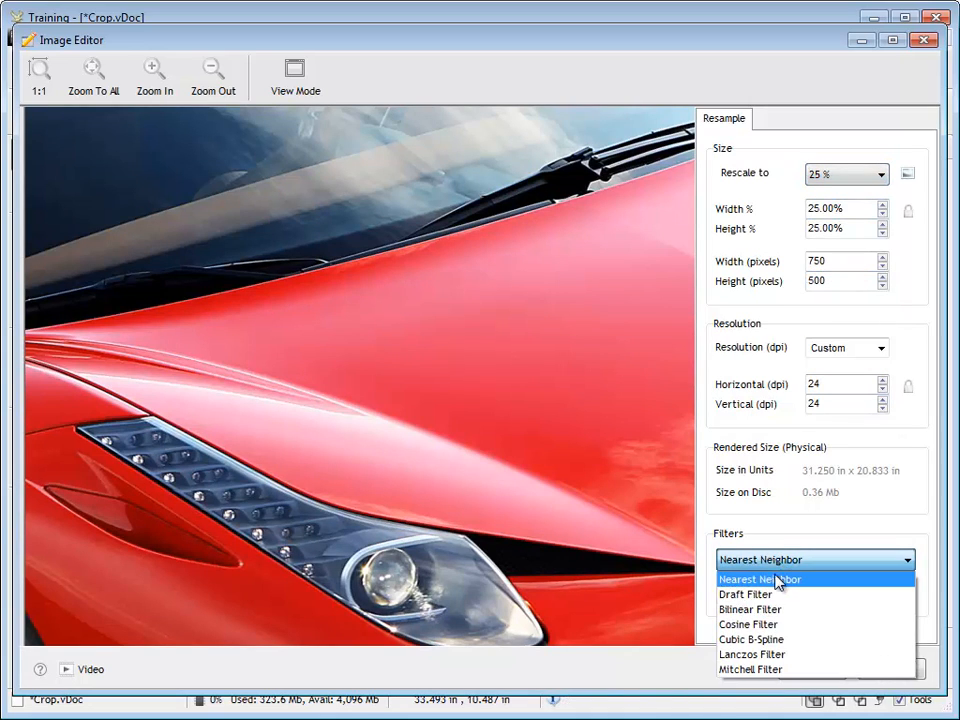
left_click(770, 580)
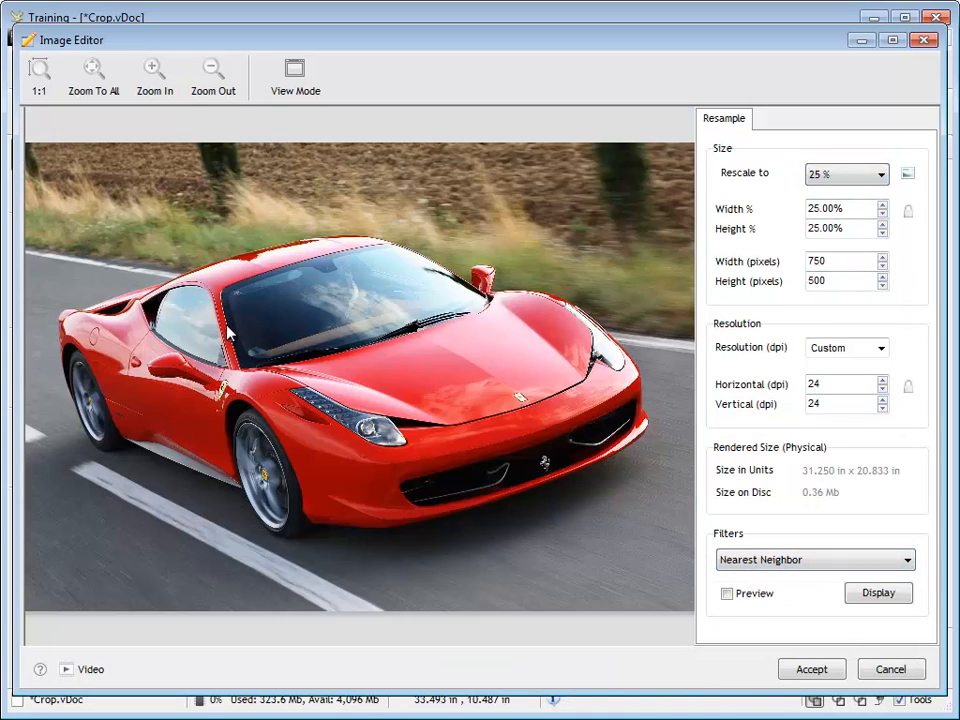
mouse_move(500, 470)
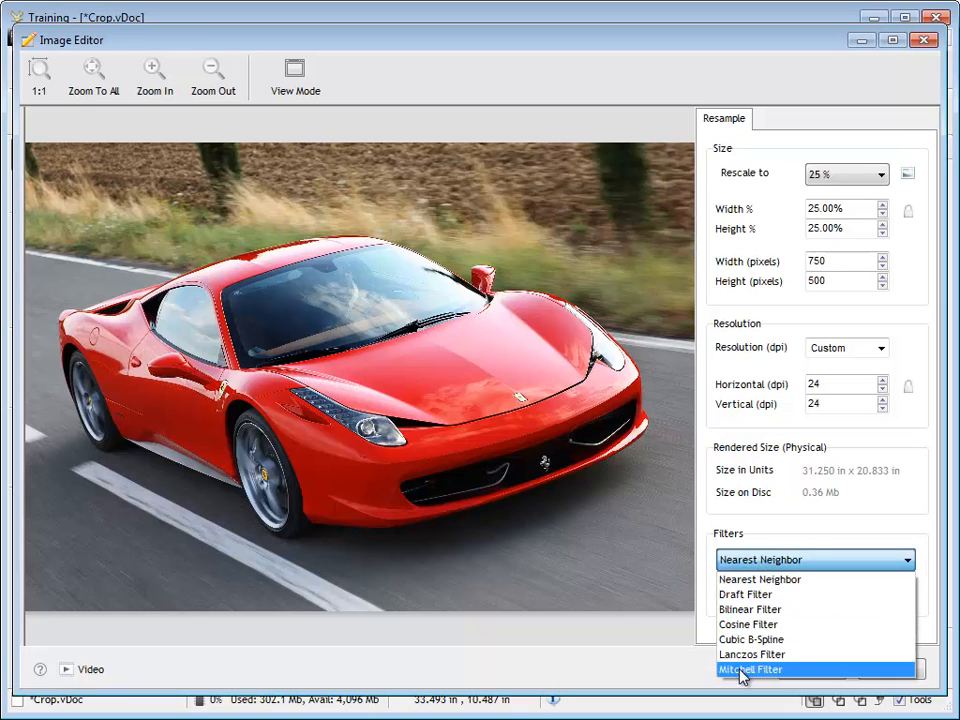
left_click(750, 668)
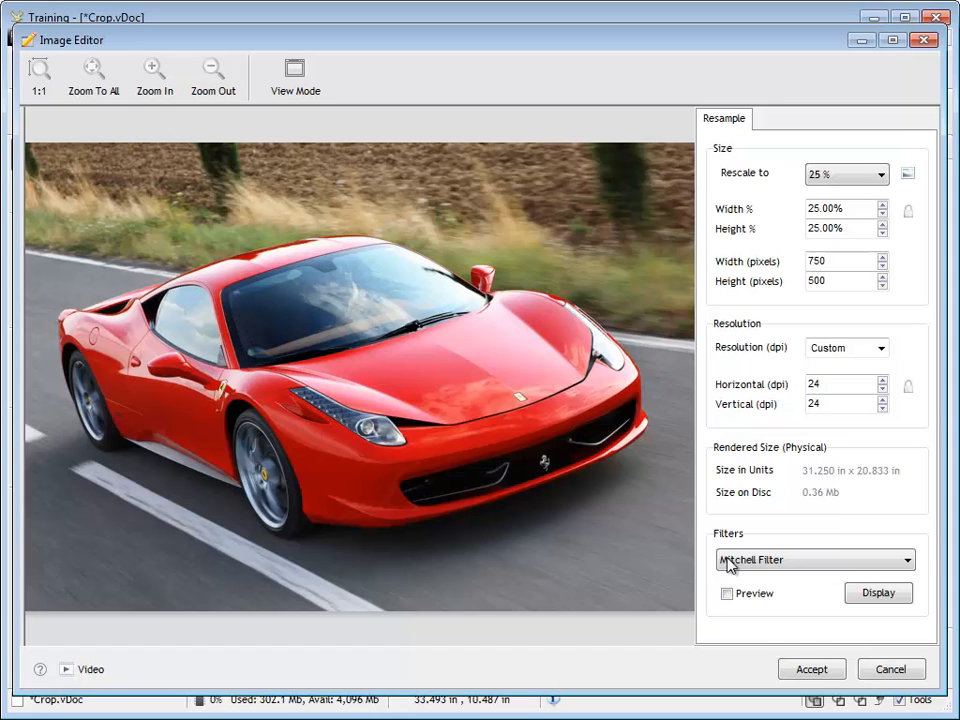
left_click(814, 560)
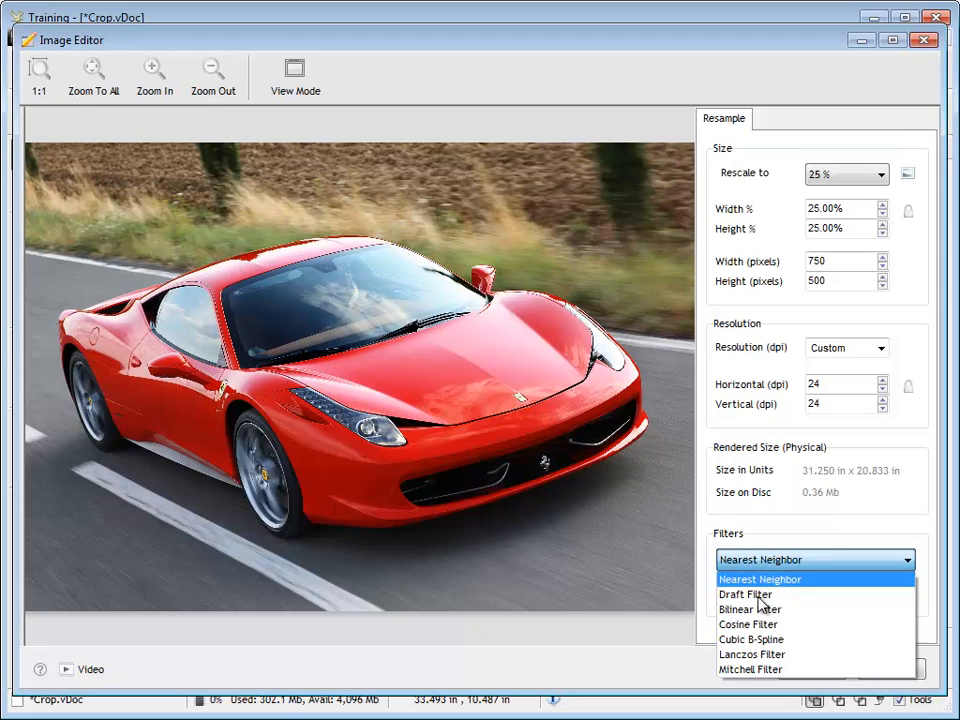
left_click(752, 654)
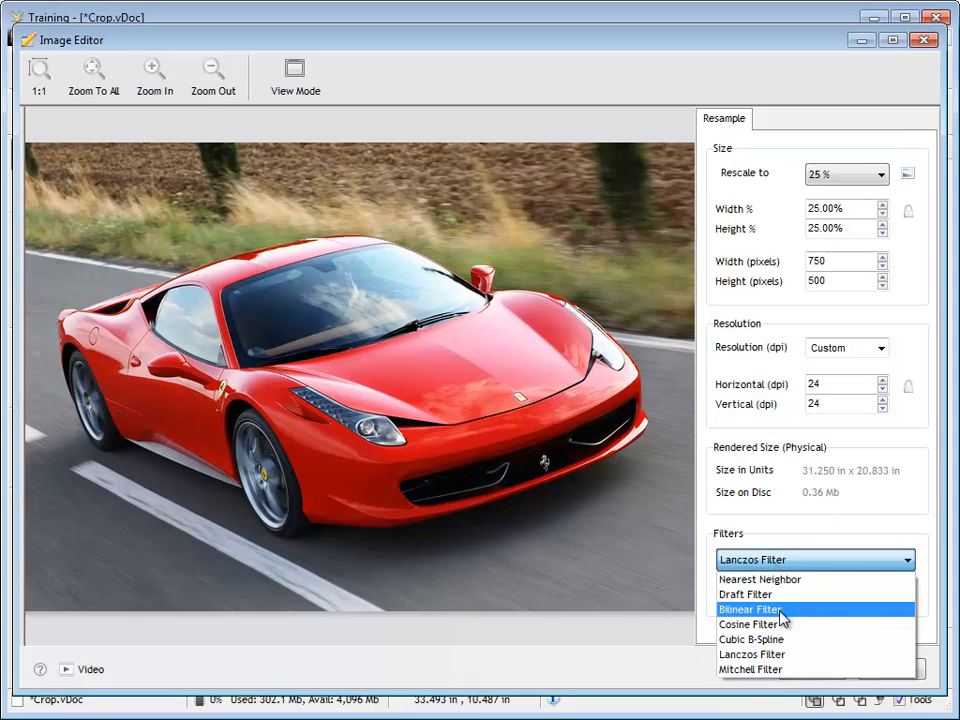
left_click(752, 608)
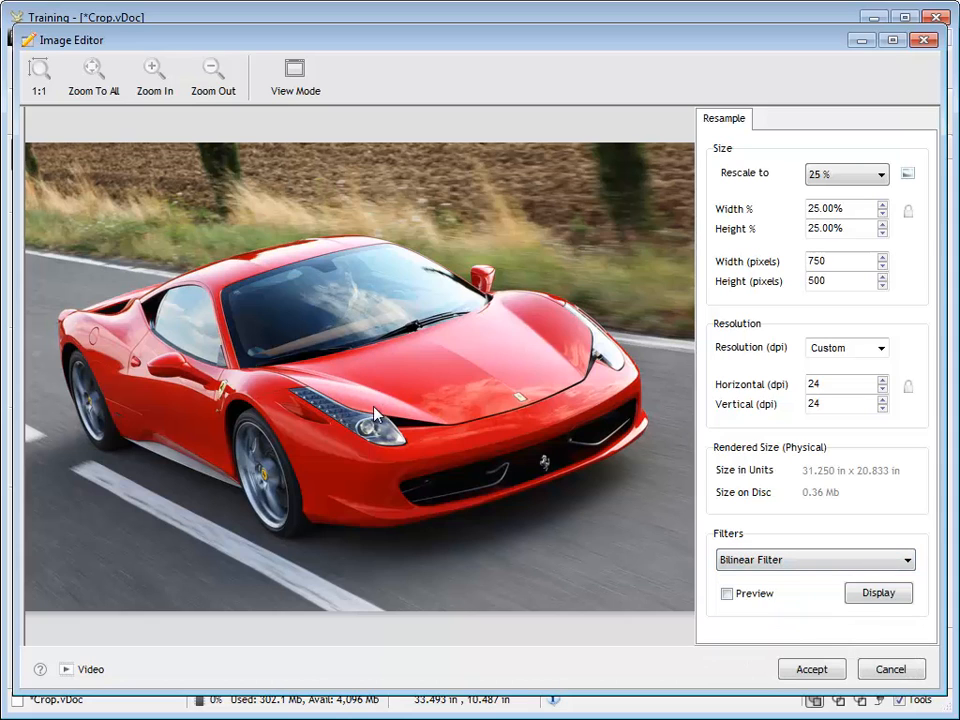
left_click(816, 560)
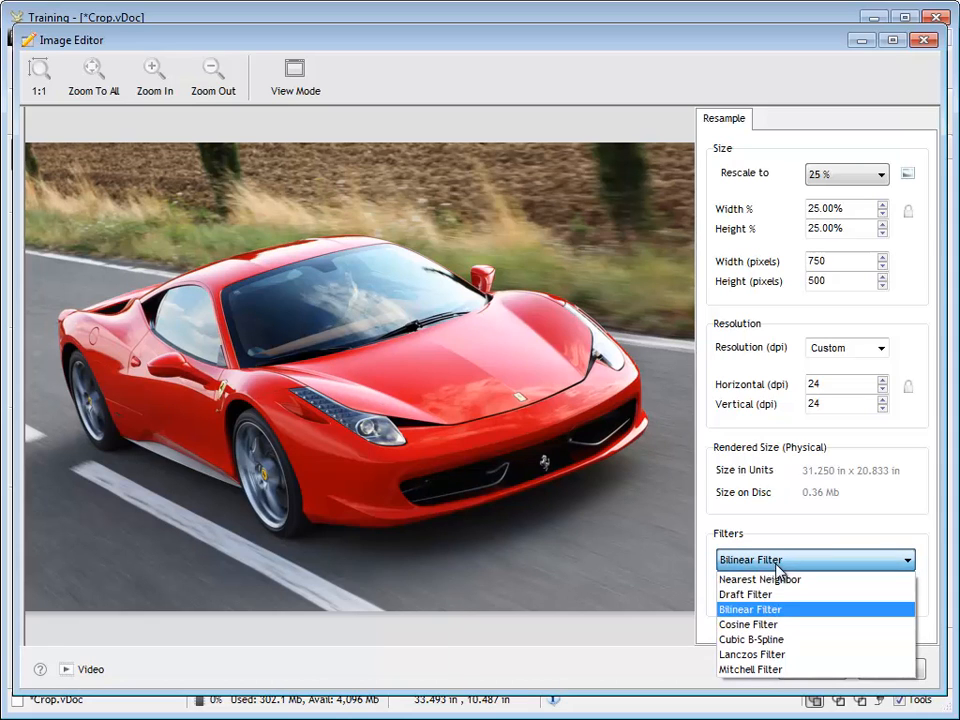
left_click(744, 594)
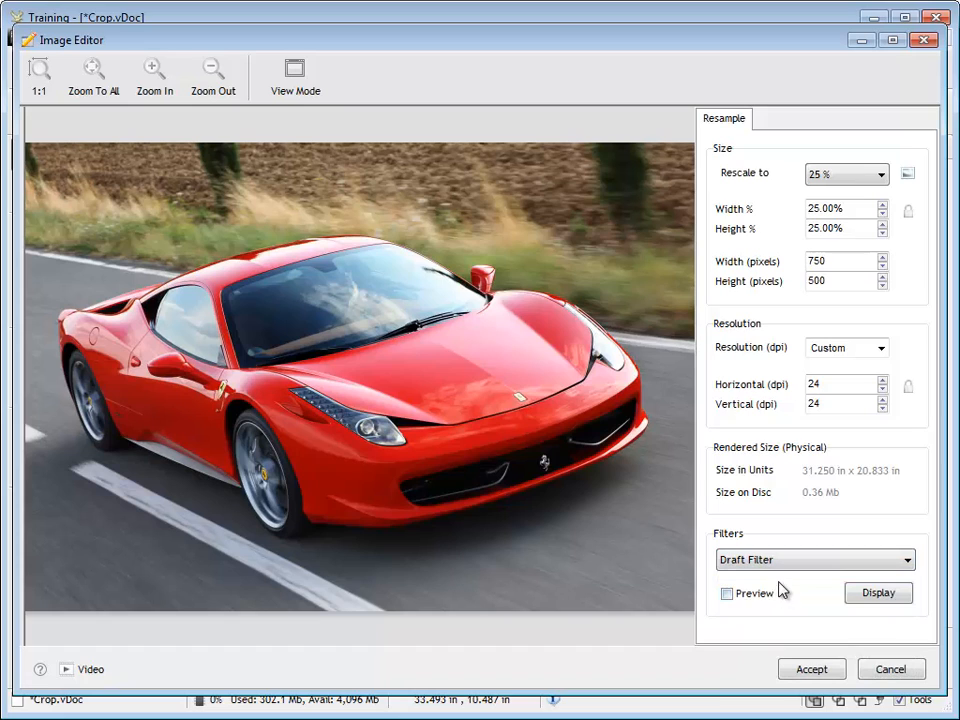
mouse_move(244, 356)
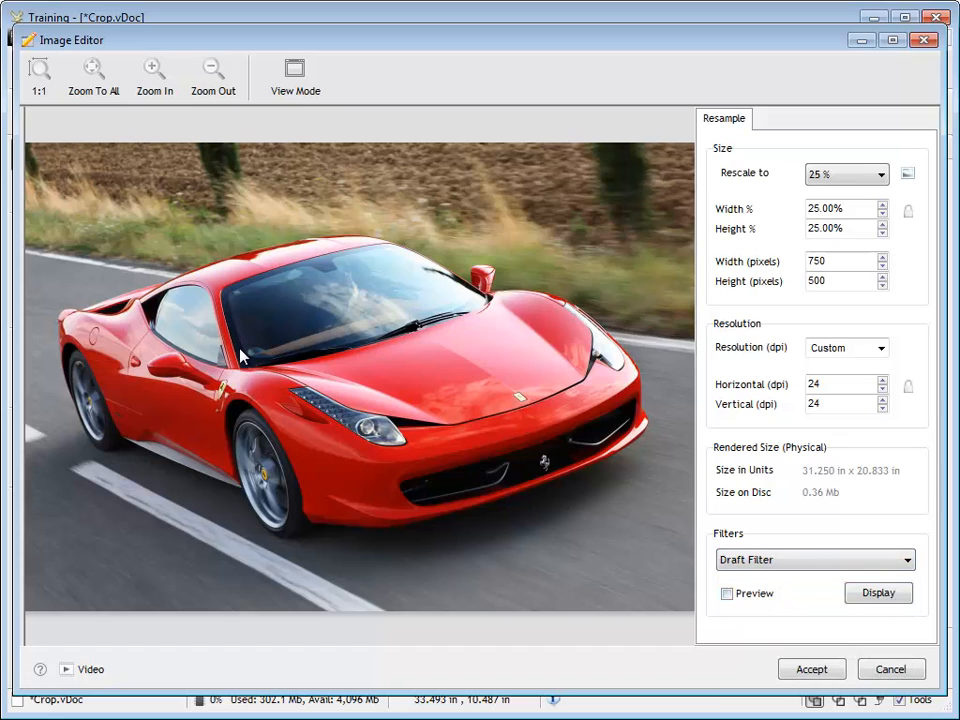
Settle on the Mitchell filter and apply the 750 x 500 px resample to the car.
left_click(814, 560)
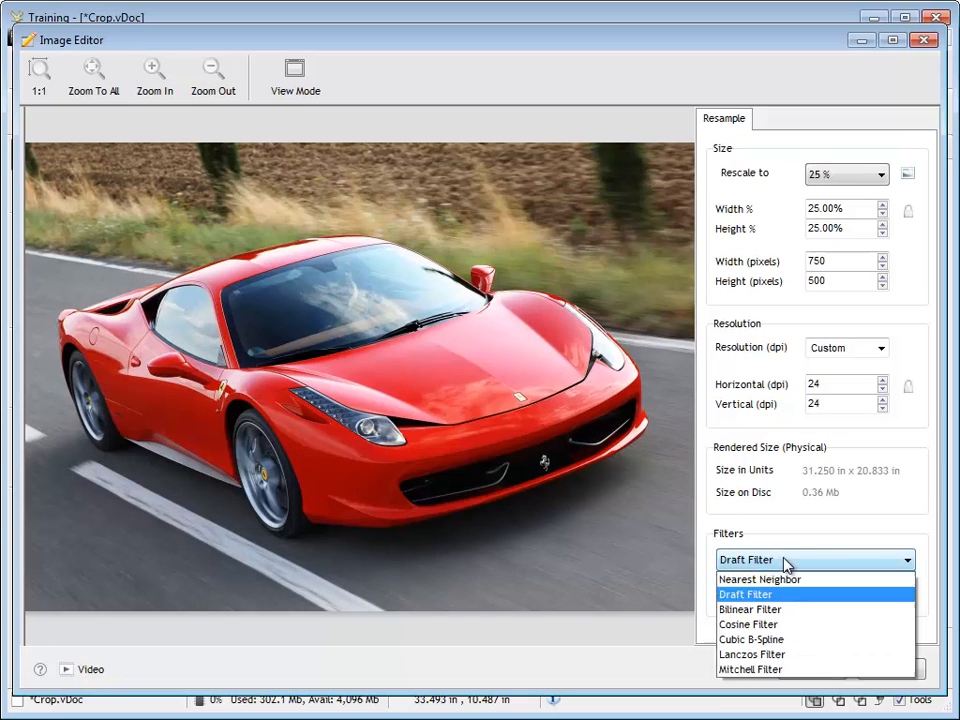
left_click(760, 580)
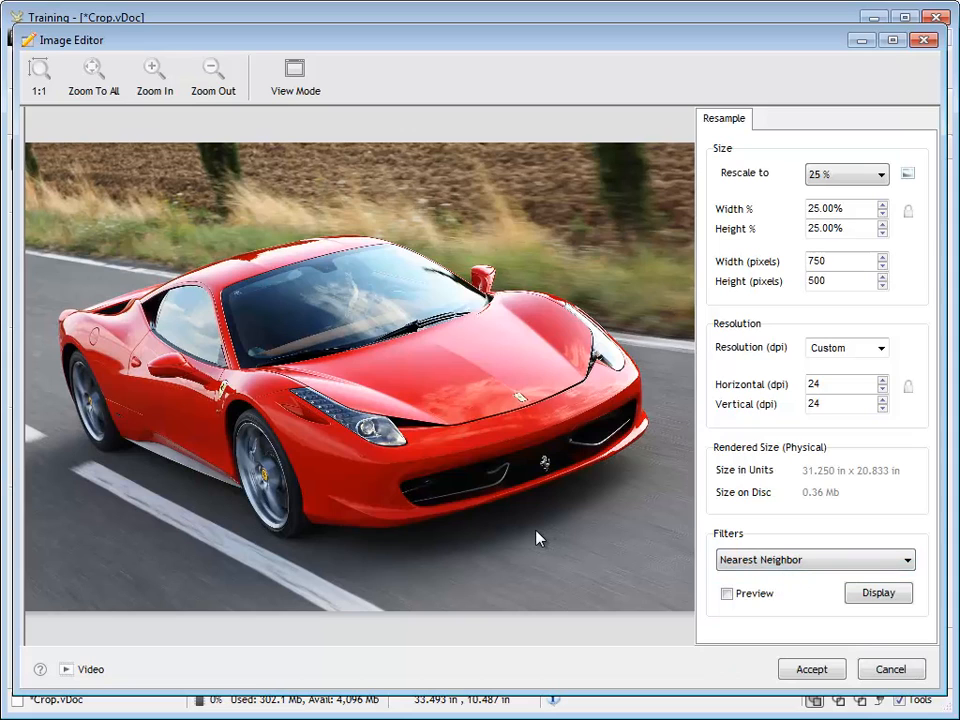
mouse_move(620, 538)
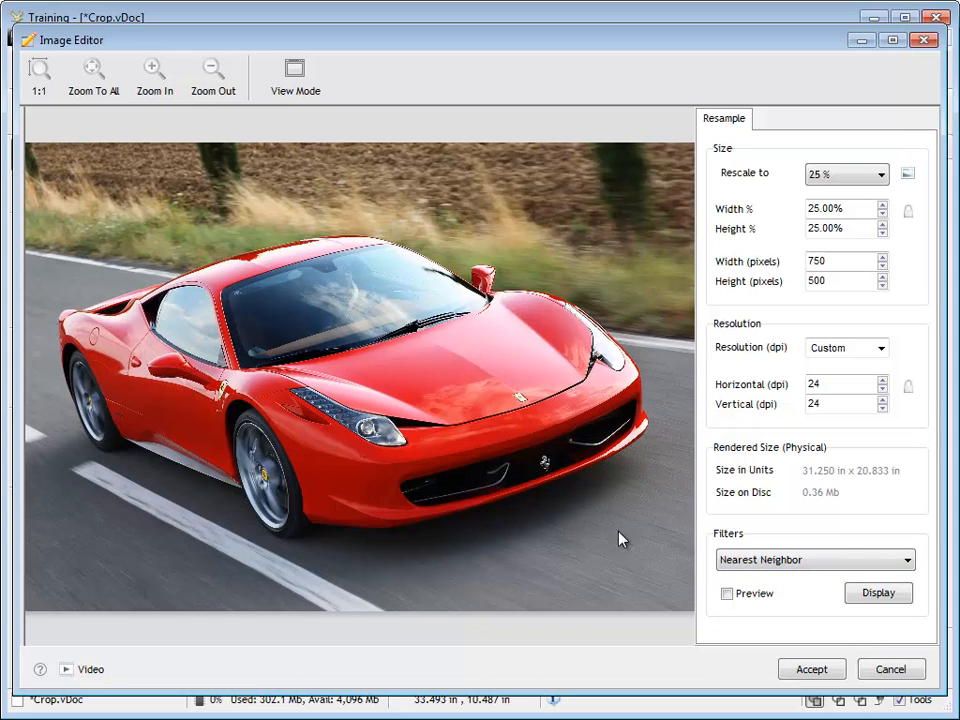
mouse_move(808, 576)
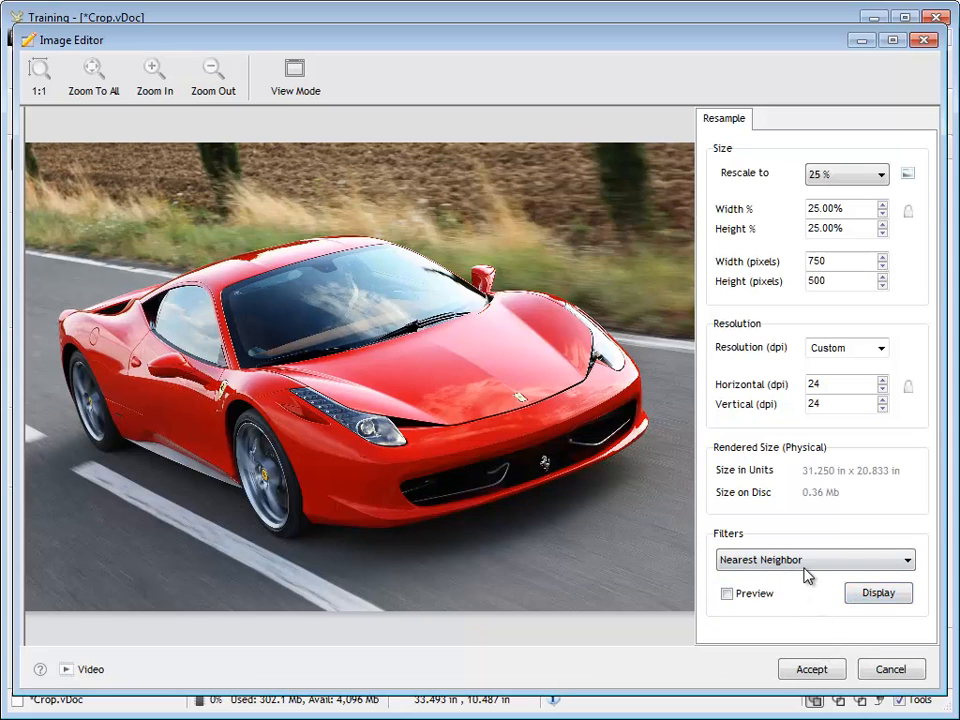
left_click(814, 560)
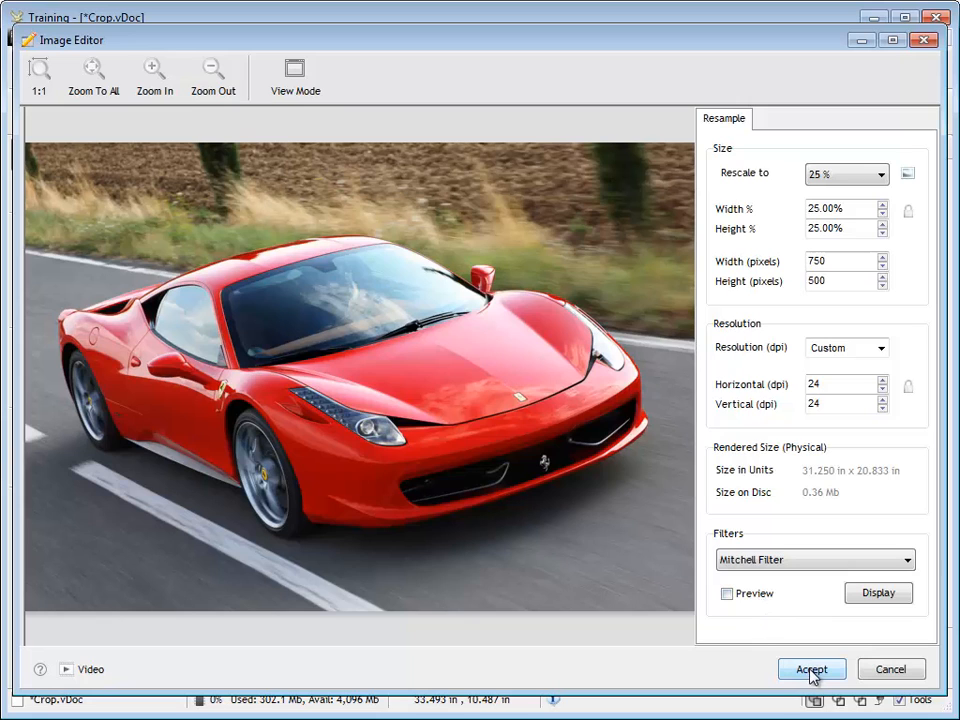
left_click(812, 668)
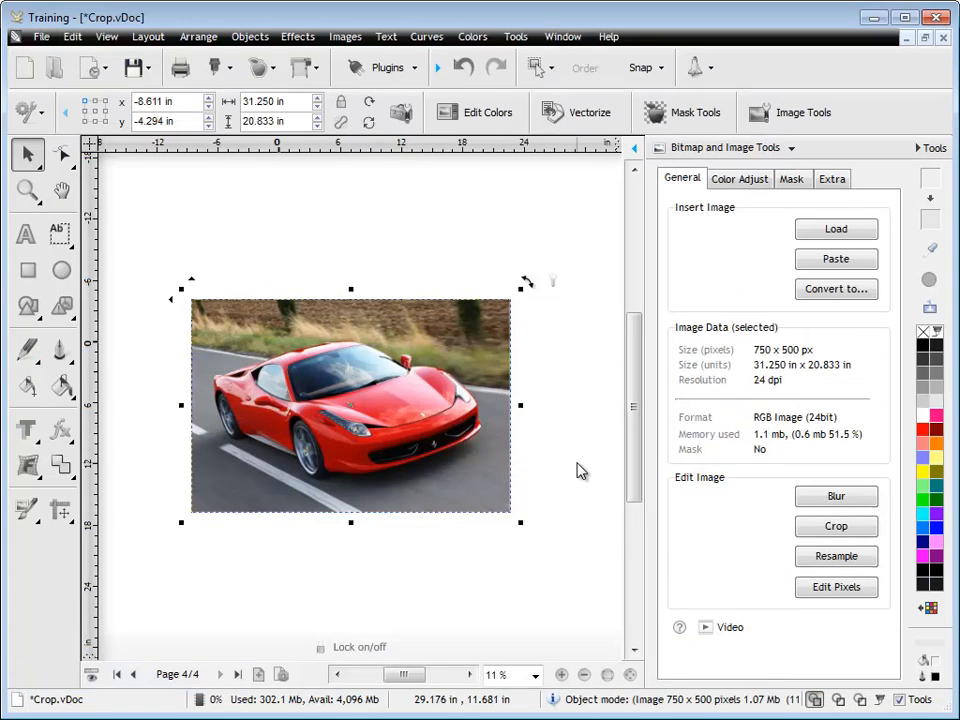